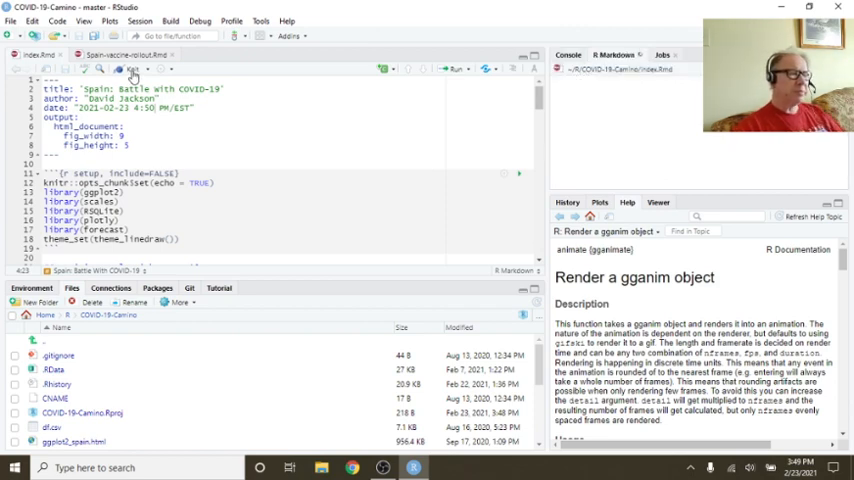
Knit index.Rmd to HTML to produce the Spain COVID-19 report
left_click(131, 68)
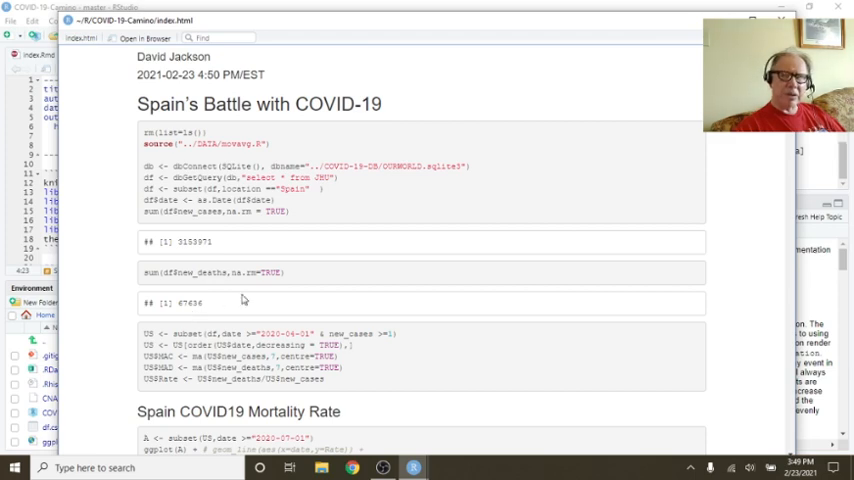
mouse_move(242, 299)
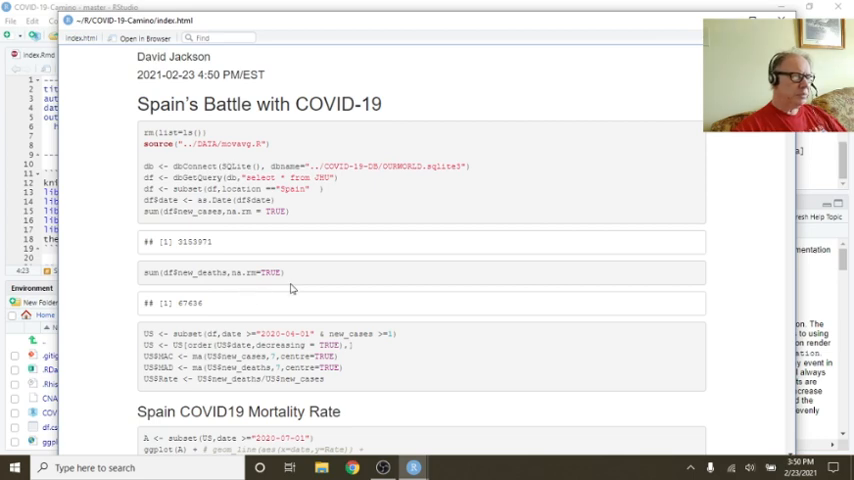
Scroll past the mortality rate chart toward the Cases by Date chart
scroll("down", 3)
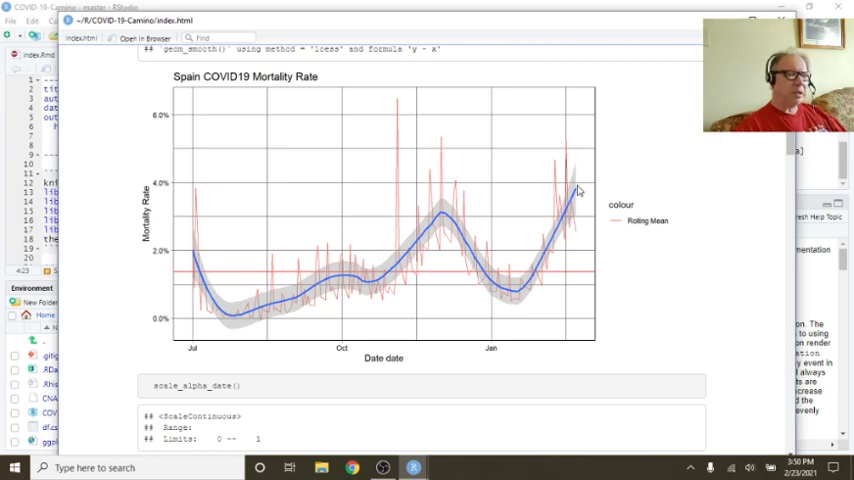
mouse_move(558, 192)
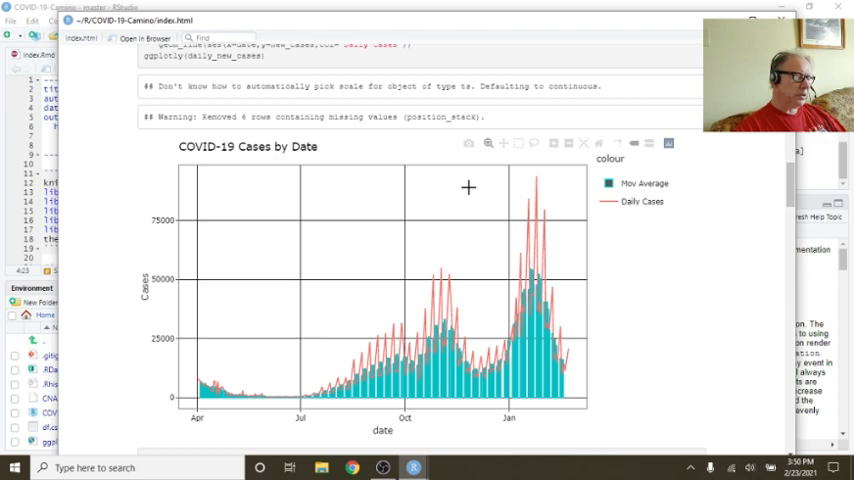
Box-zoom the Cases by Date chart onto the months around January 2021
left_click_drag(468, 187, 584, 425)
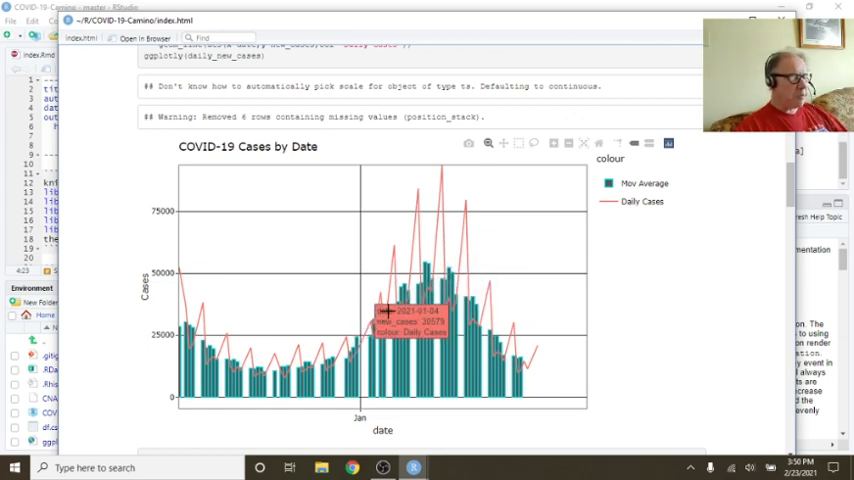
mouse_move(458, 308)
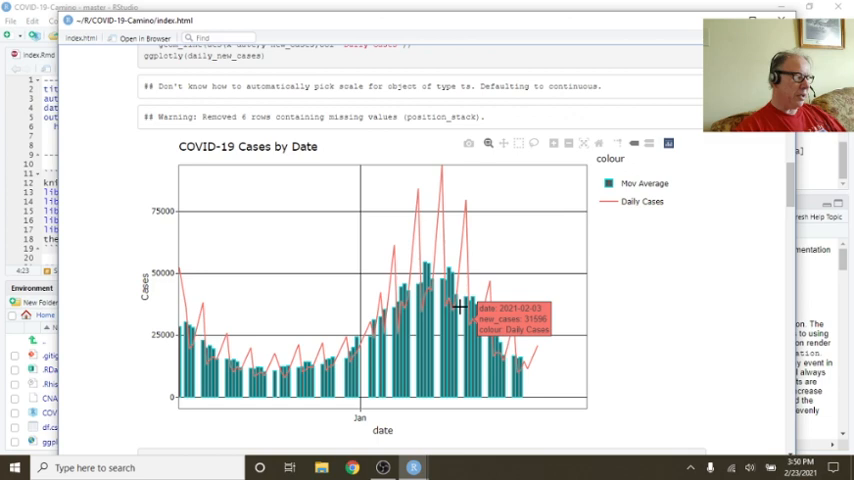
mouse_move(428, 262)
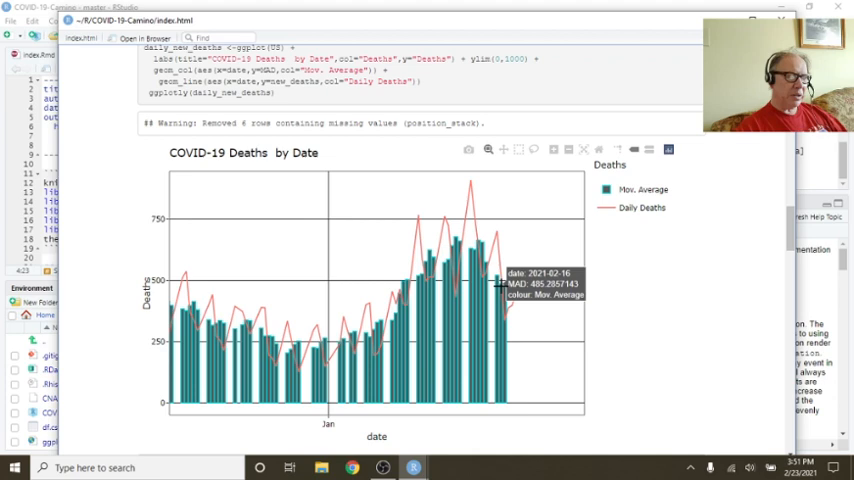
mouse_move(505, 283)
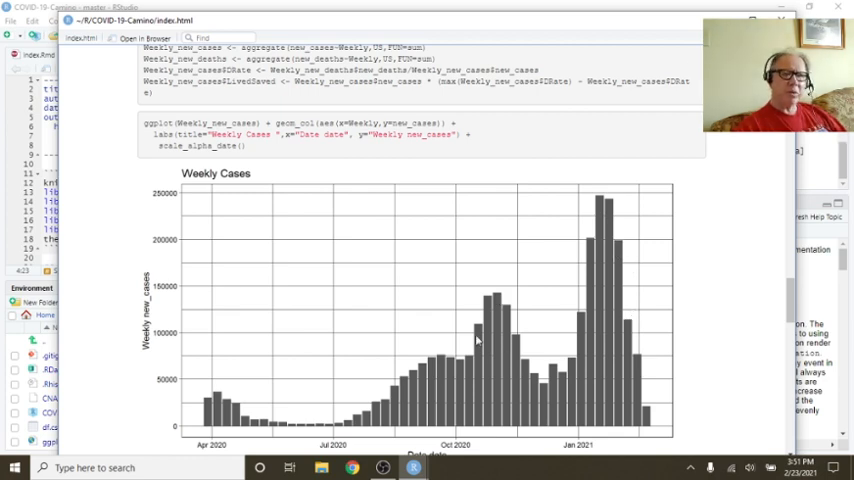
mouse_move(440, 326)
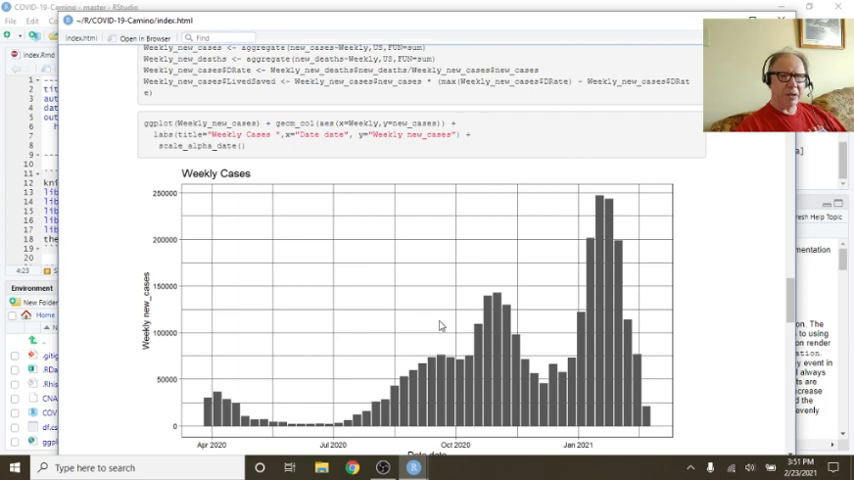
Scroll down the report to the Weekly Cases and Weekly Deaths charts
scroll("down", 3)
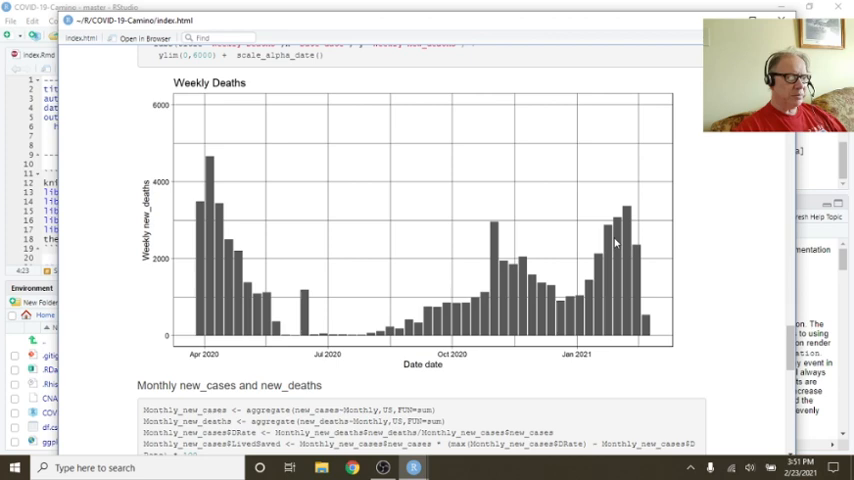
Scroll further down to the Monthly Cases chart peaking around January 2021
scroll("down", 3)
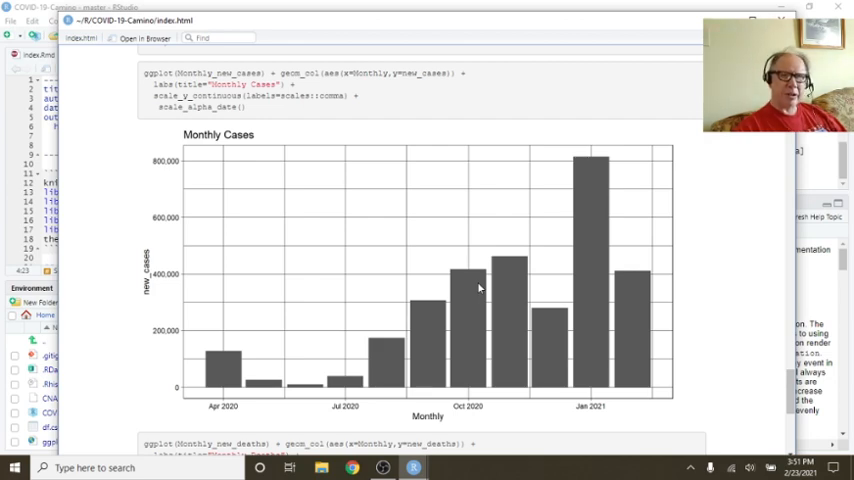
mouse_move(694, 346)
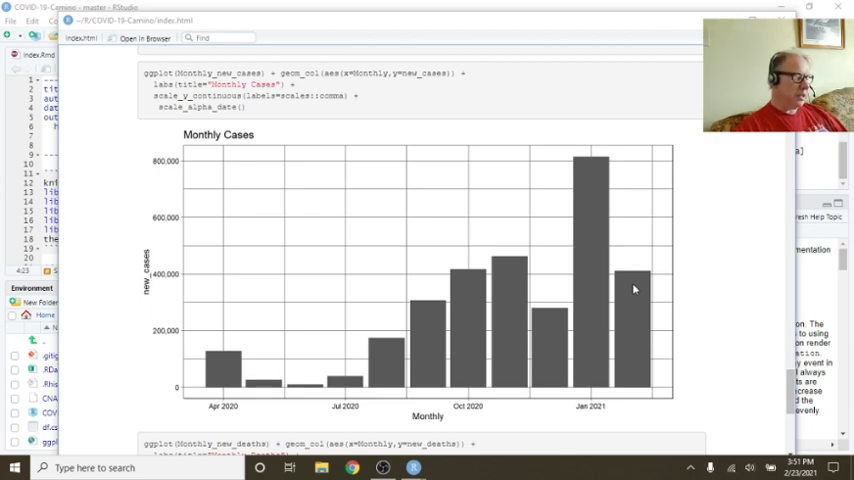
mouse_move(596, 226)
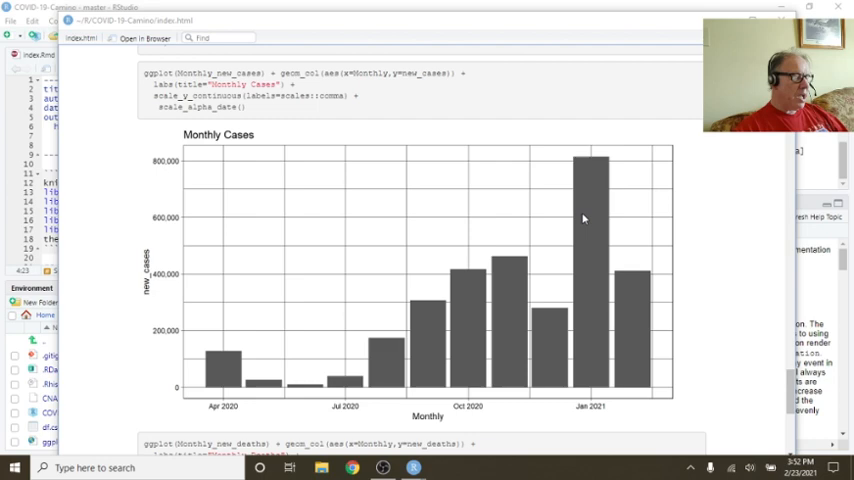
mouse_move(515, 275)
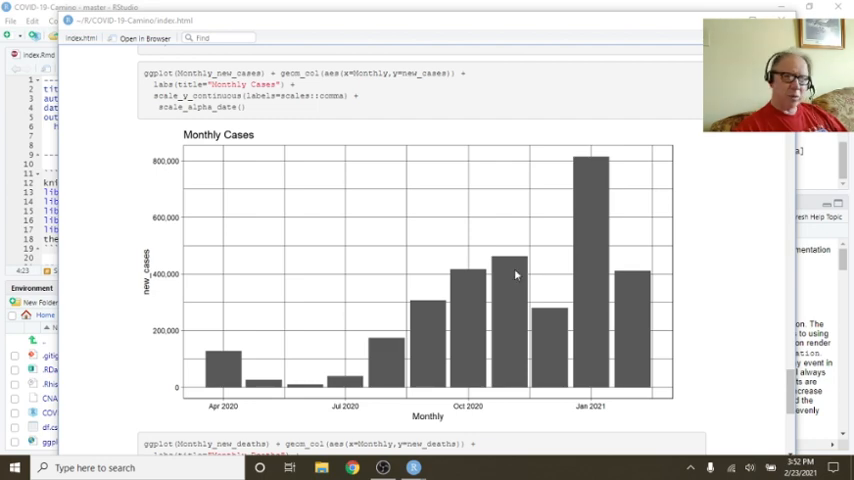
Scroll down to the Monthly Deaths chart with its April 2020 peak
scroll("down", 3)
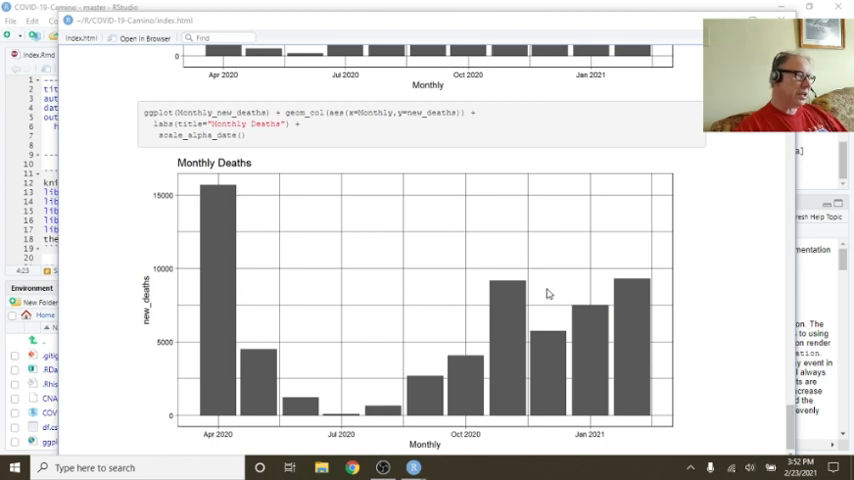
mouse_move(630, 298)
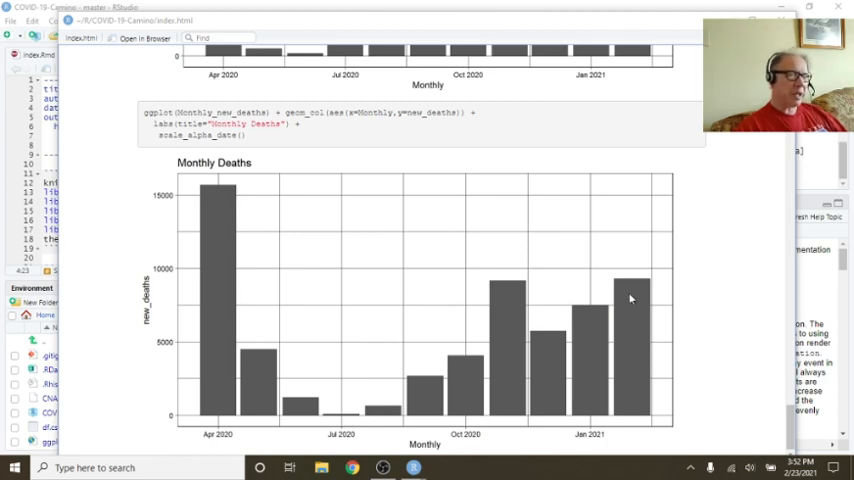